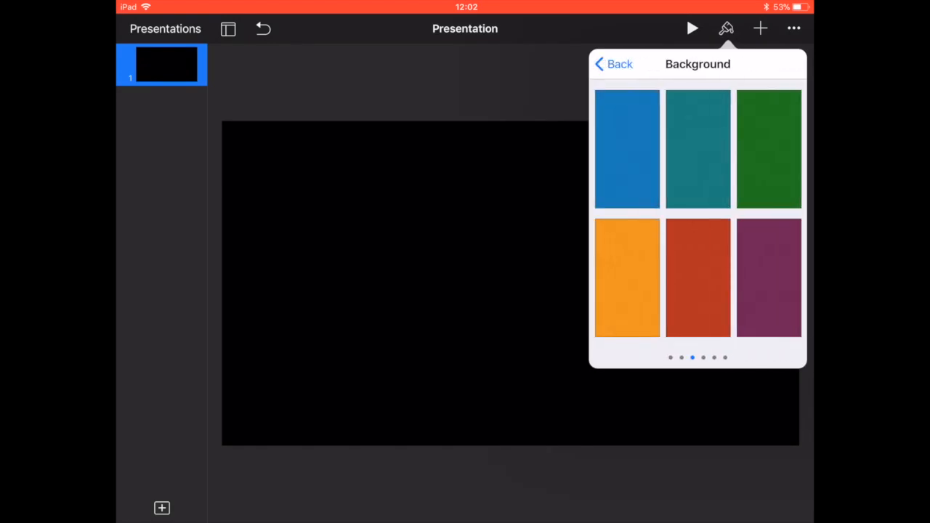
# - Apply a blue gradient to the slide background
pyautogui.click(627, 148)
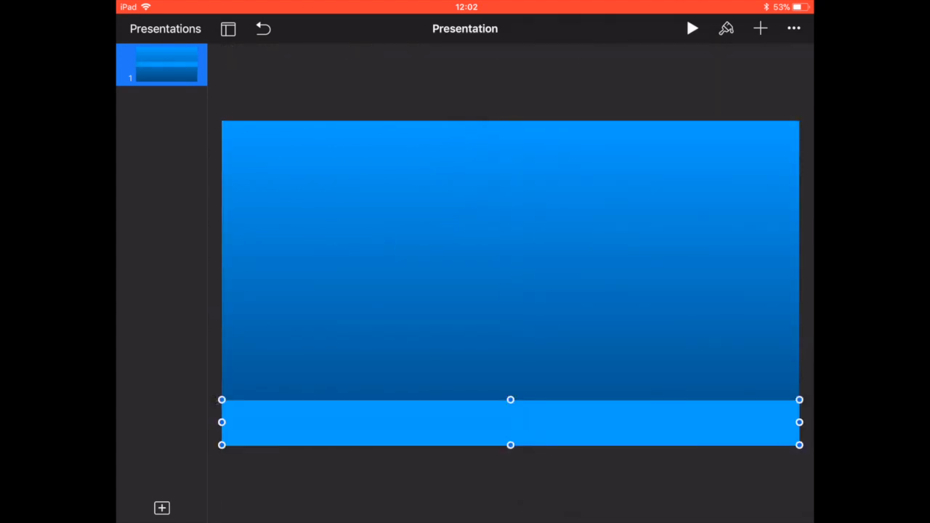
# - Find 'Grass' in the Shapes library and insert it onto the slide
pyautogui.click(726, 28)
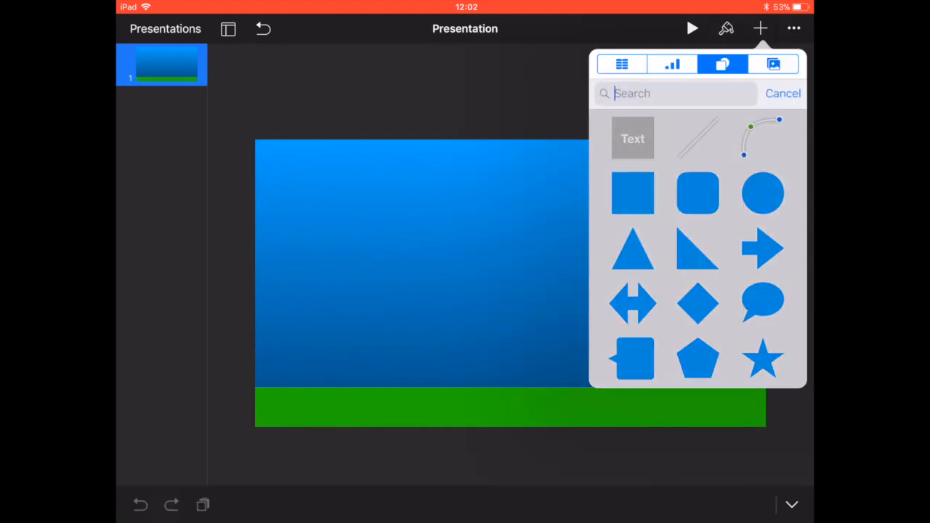
pyautogui.write('Grass')
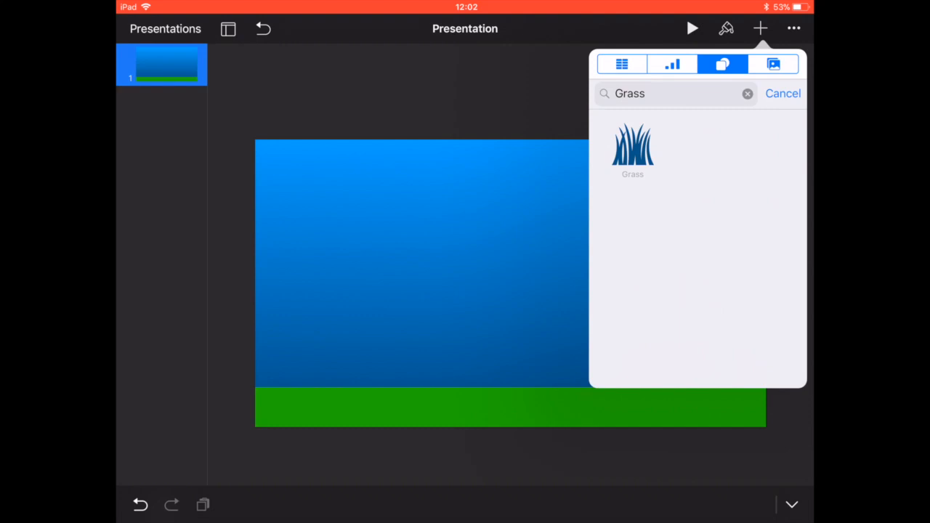
pyautogui.click(632, 149)
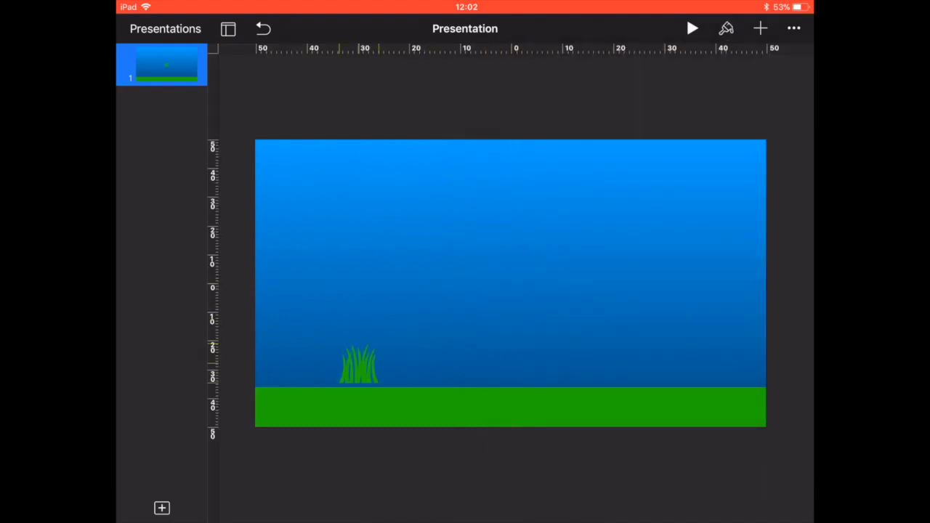
pyautogui.click(725, 29)
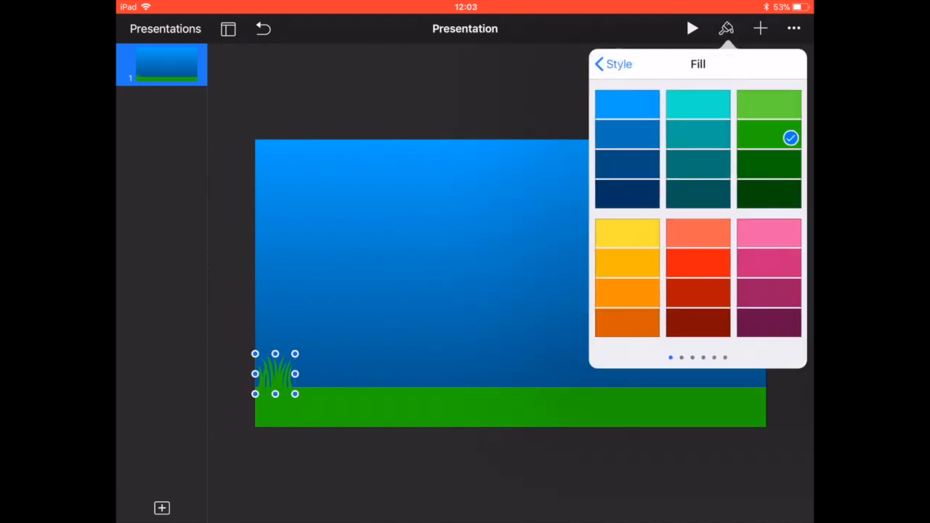
# - Fill the grass with a lighter green and stretch it along the strip
pyautogui.click(726, 28)
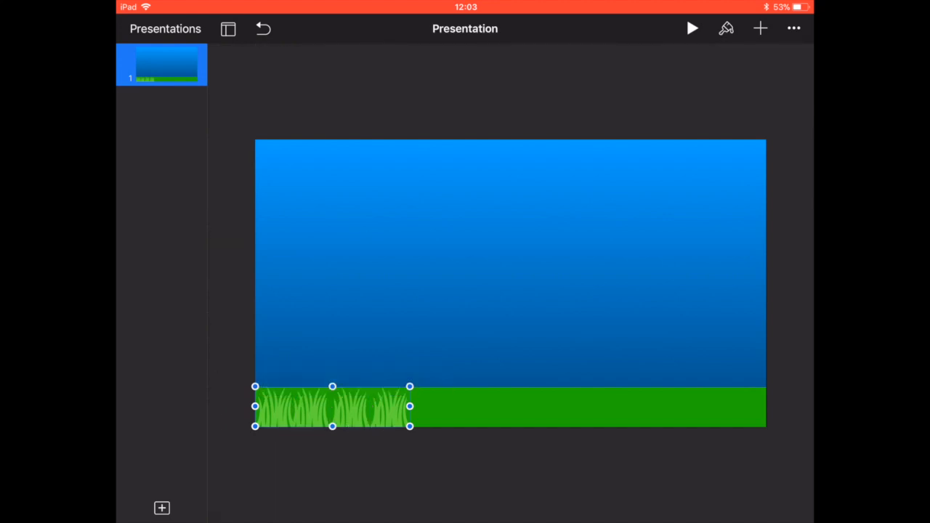
pyautogui.click(509, 472)
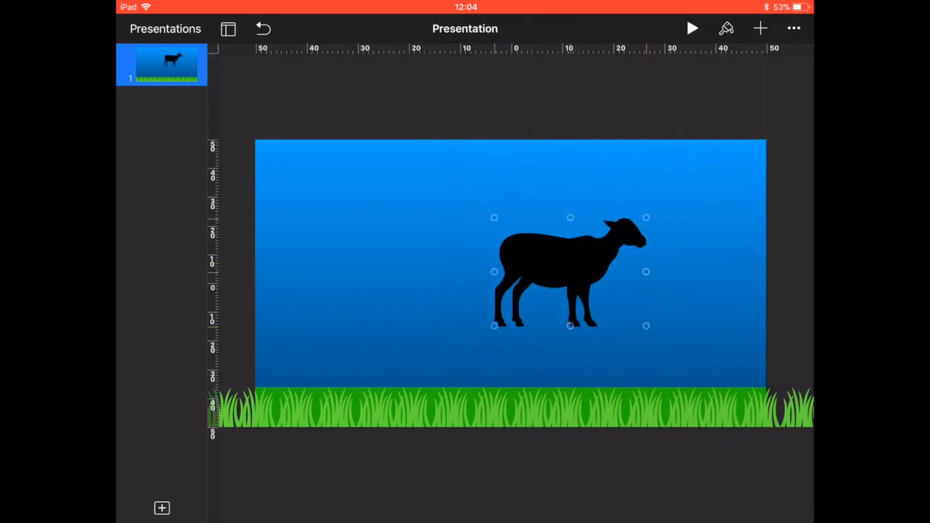
# - Drag the black sheep down onto the grass at the left
pyautogui.moveTo(569, 271); pyautogui.dragTo(345, 359)
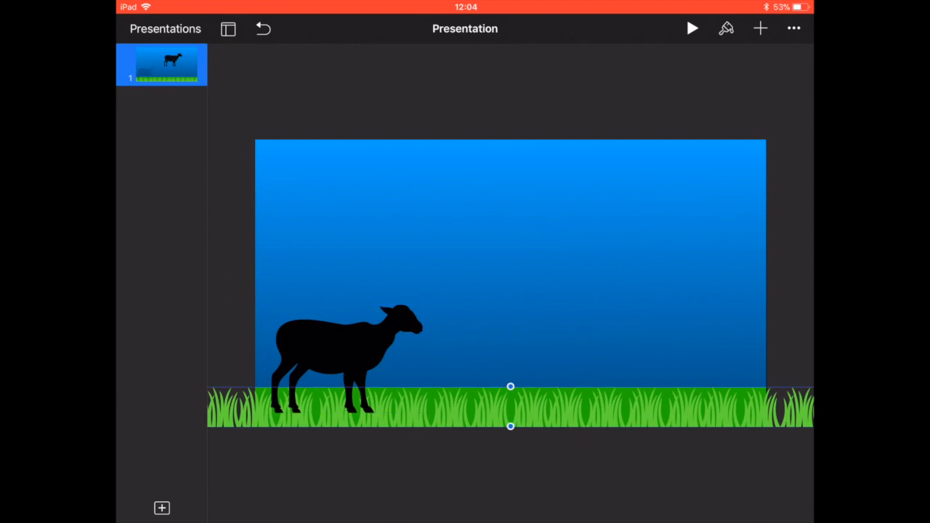
# - Arrange the grass in front of the sheep to hide its legs
pyautogui.click(726, 28)
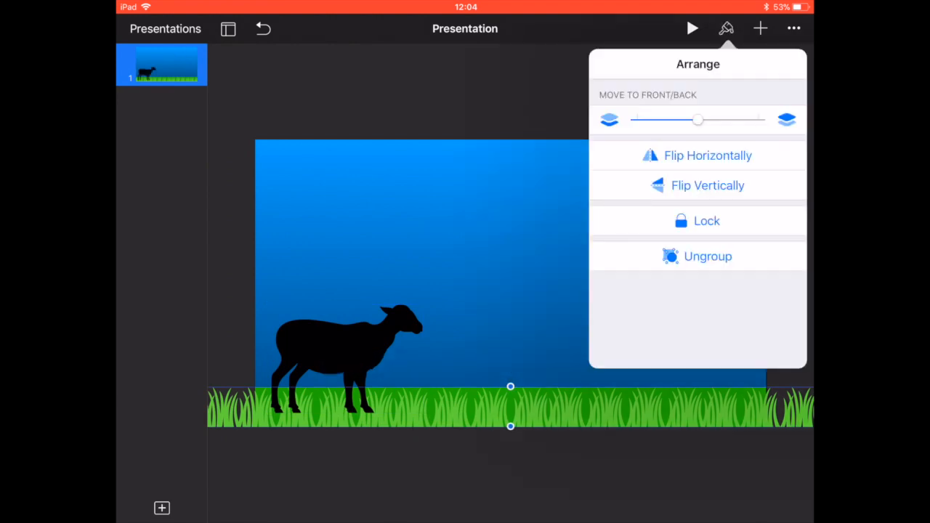
pyautogui.moveTo(698, 120); pyautogui.dragTo(759, 120)
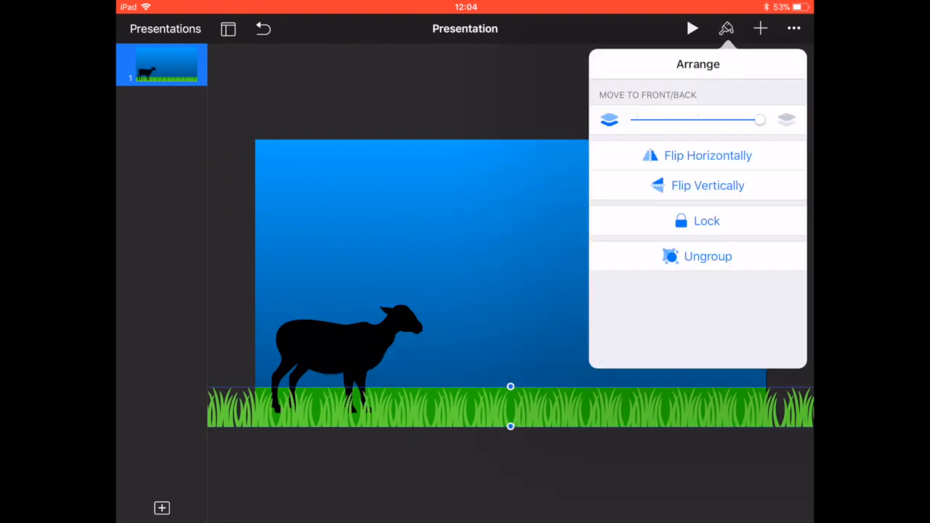
pyautogui.moveTo(761, 120); pyautogui.dragTo(697, 120)
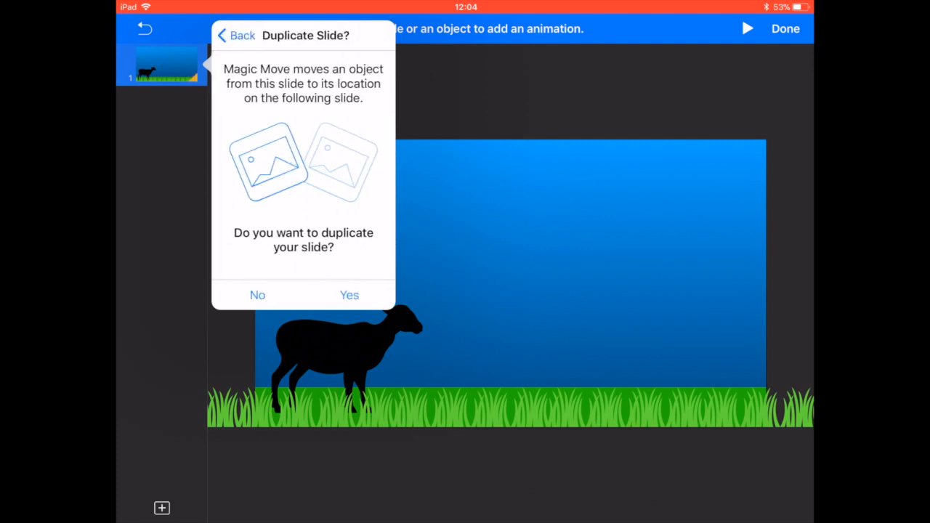
# - Confirm duplicating the slide for Magic Move and push slide one's sheep off the left edge
pyautogui.click(349, 295)
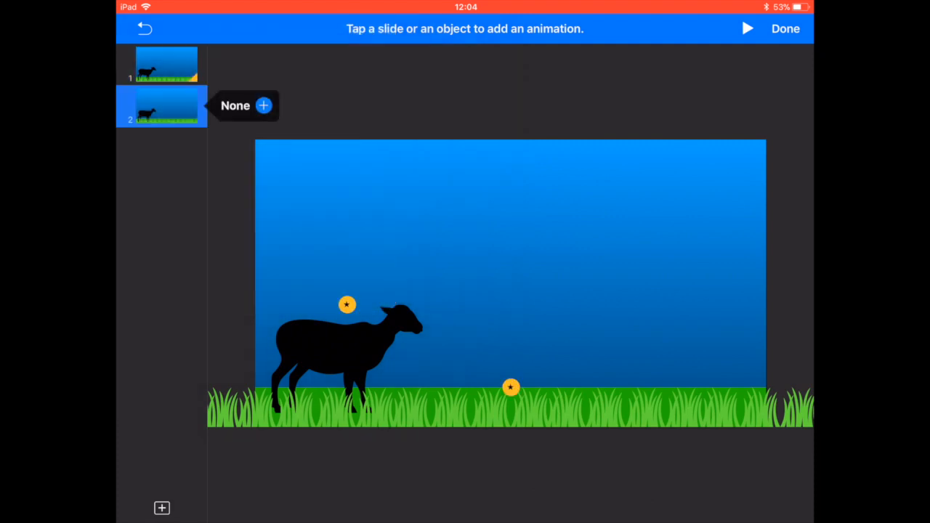
pyautogui.click(165, 64)
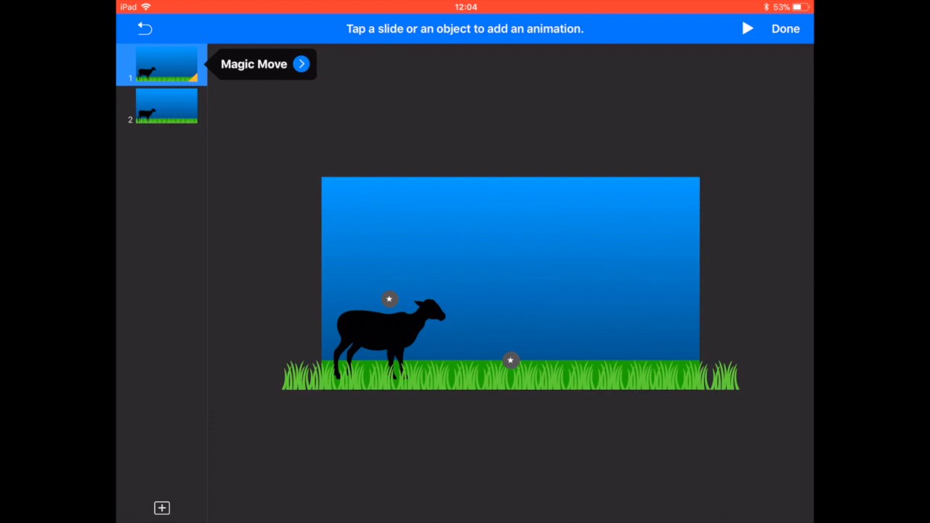
pyautogui.moveTo(389, 334); pyautogui.dragTo(279, 334)
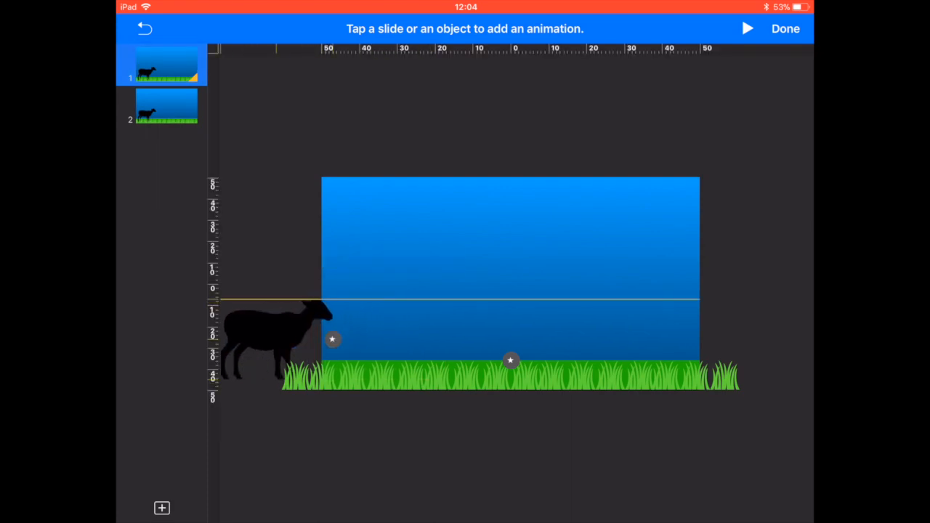
pyautogui.click(269, 338)
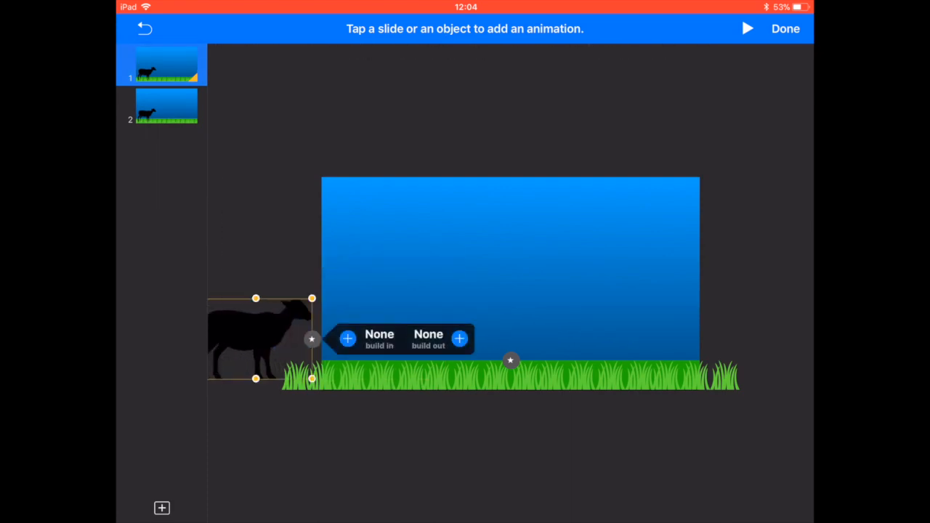